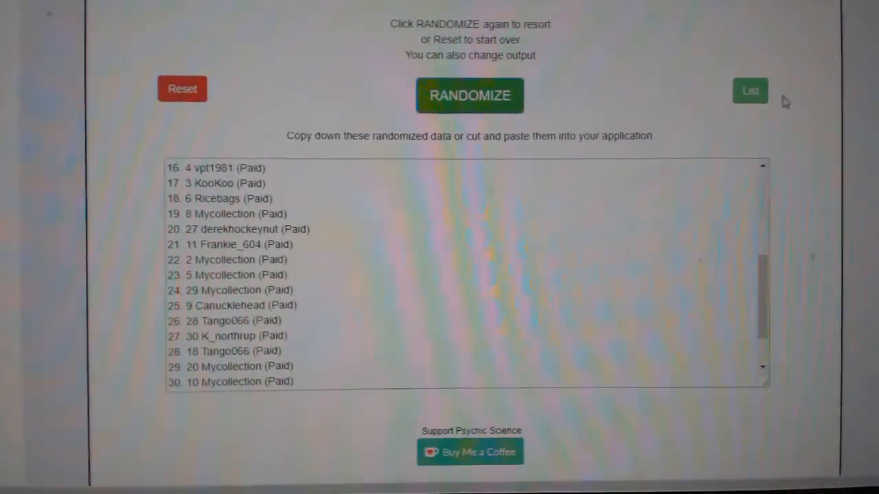
Reshuffle the 30-entry list twice with RANDOMIZE for a fresh random order.
click(480, 96)
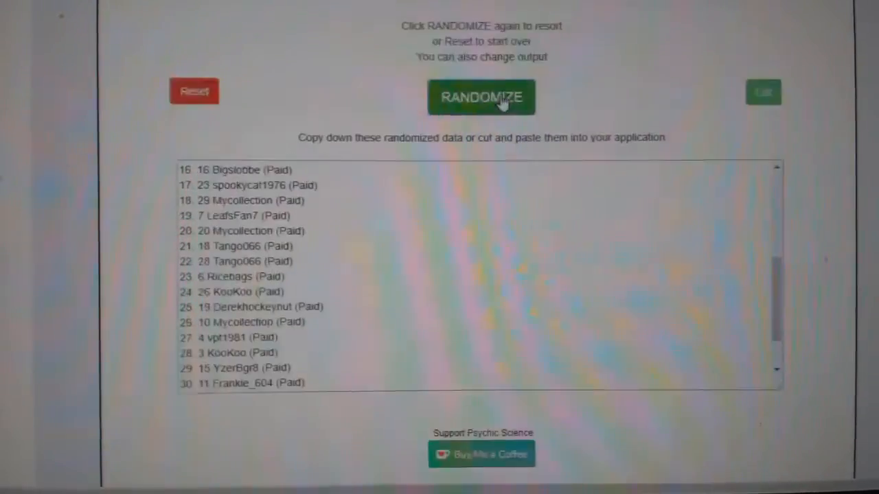
click(486, 97)
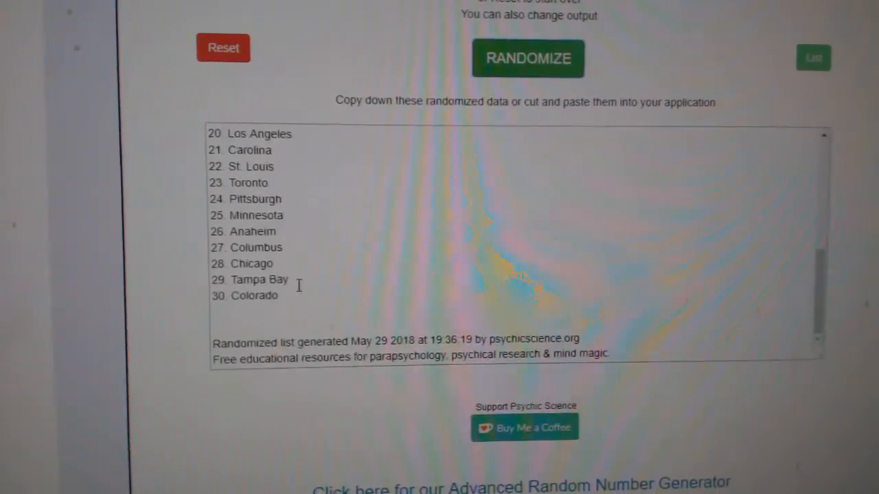
Open the copy menu on the randomized NHL team list ending with Colorado.
right_click(240, 196)
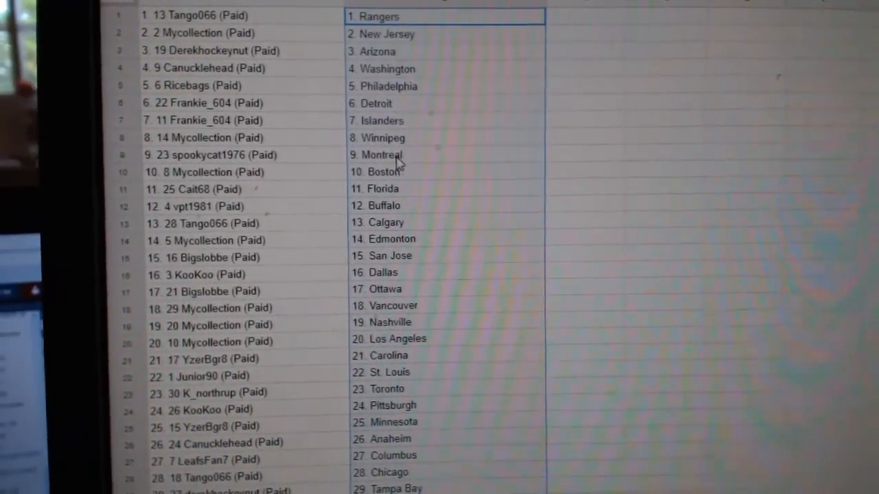
scroll(down, 3)
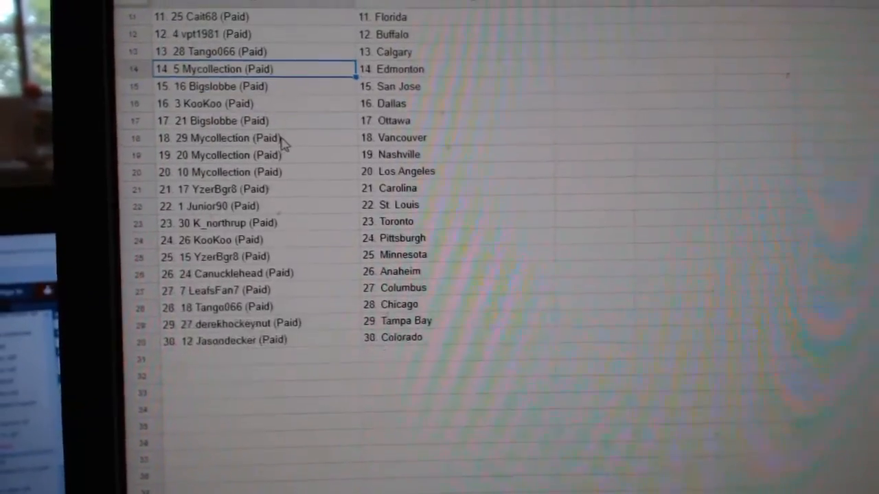
scroll(down, 3)
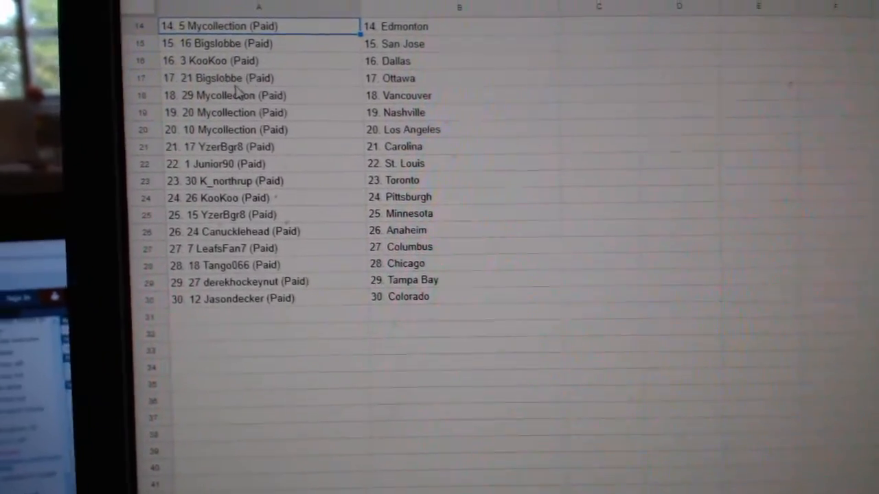